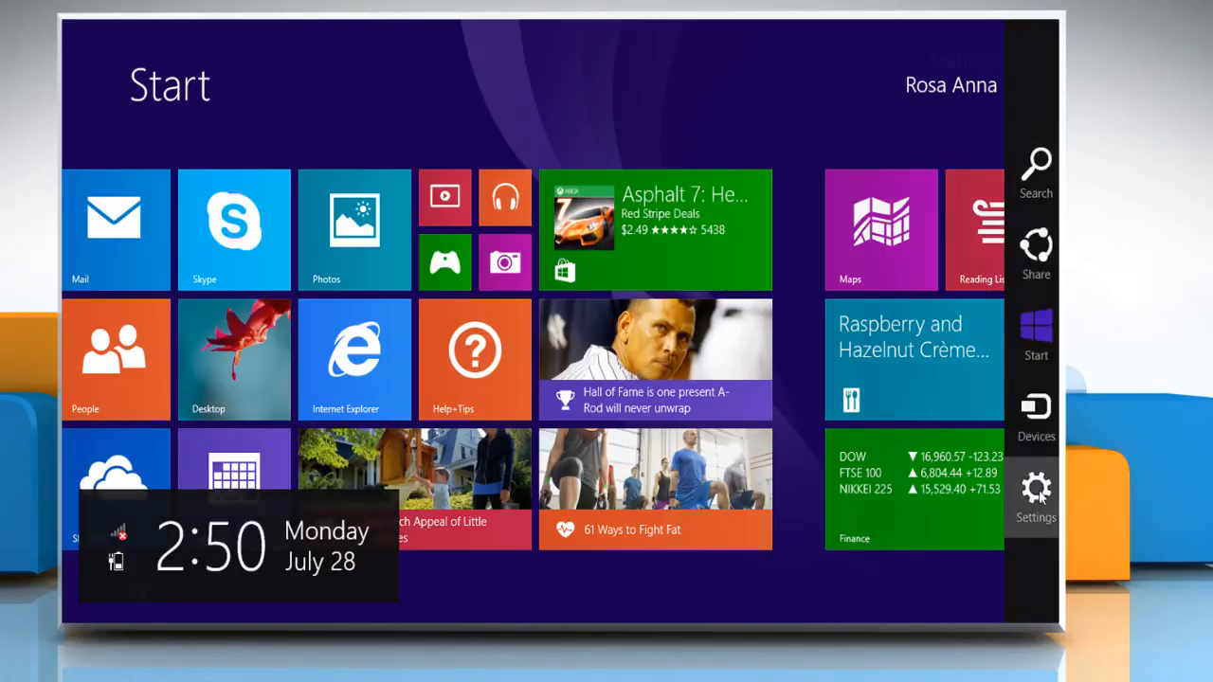
- Bring up the Settings charm and go to the Networks pane from the network icon
click(1035, 486)
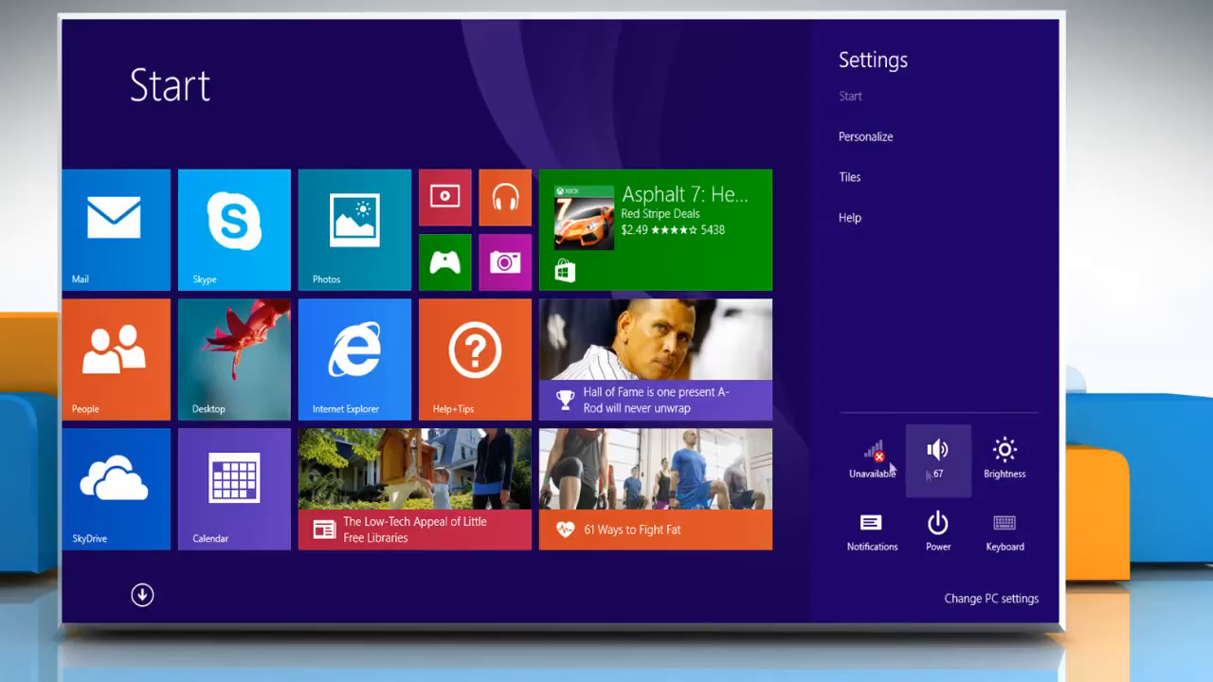
click(872, 451)
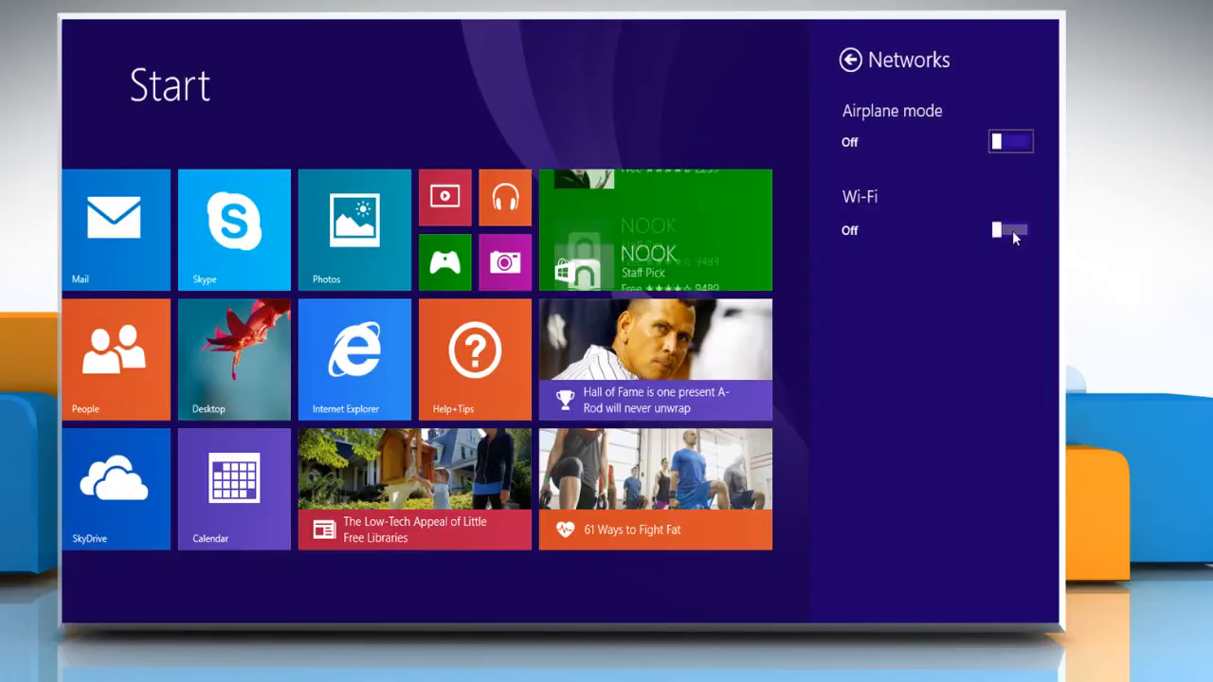
- Switch the Wi-Fi toggle On so Adam's Router and AIRTEL appear in the list
click(1004, 231)
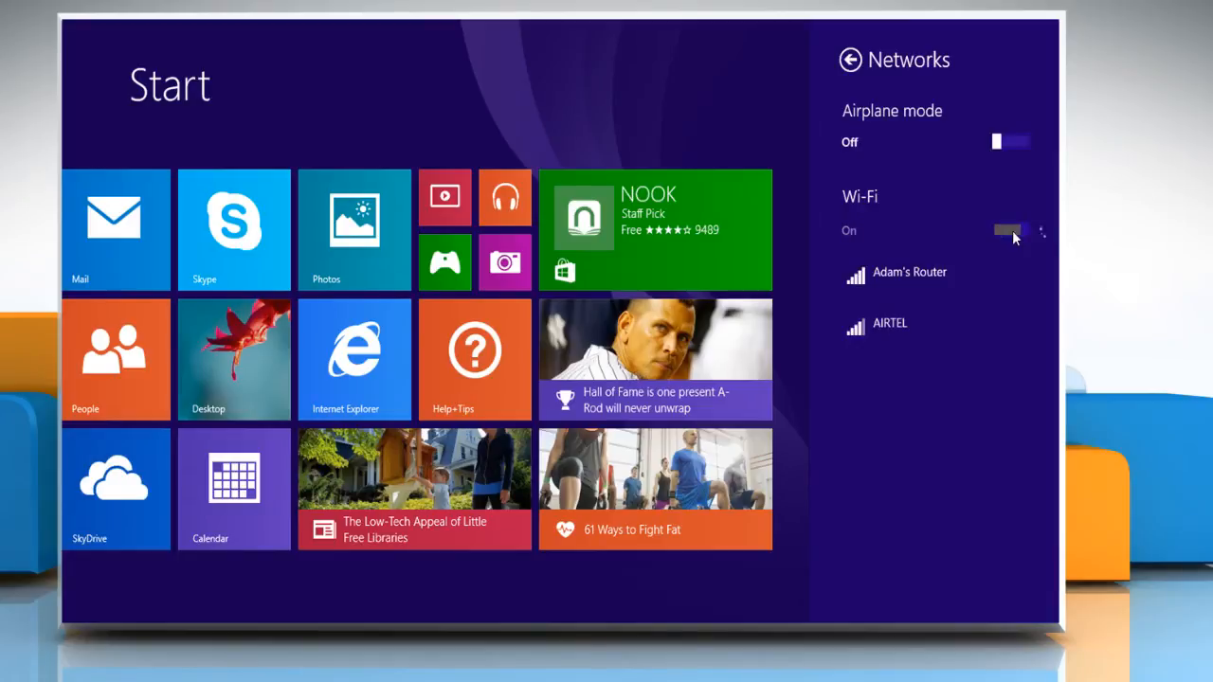
click(1008, 231)
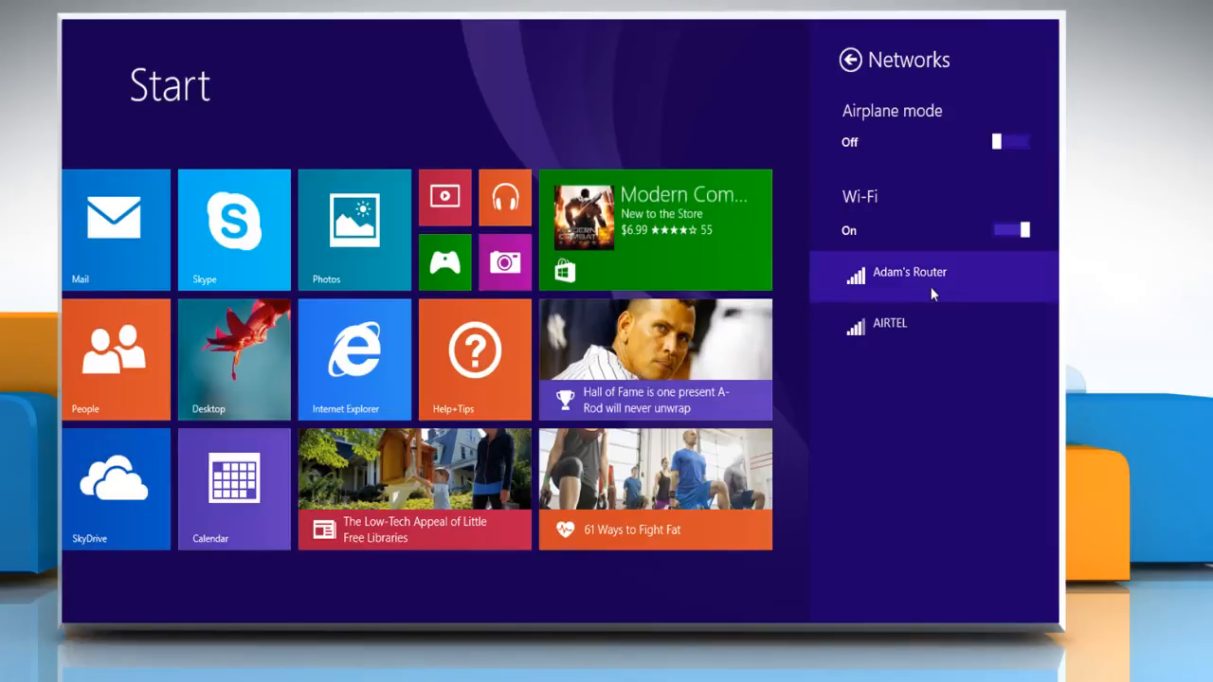
- Choose Adam's Router, start connecting and enter its network security key
click(910, 273)
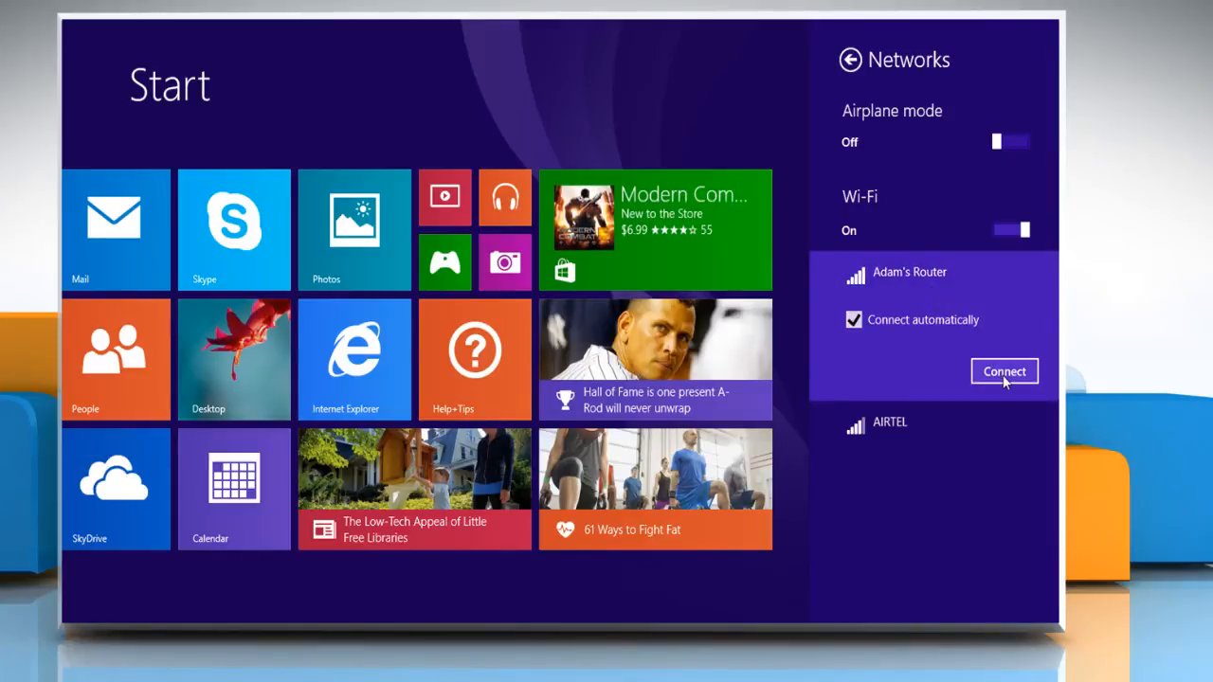
click(1004, 372)
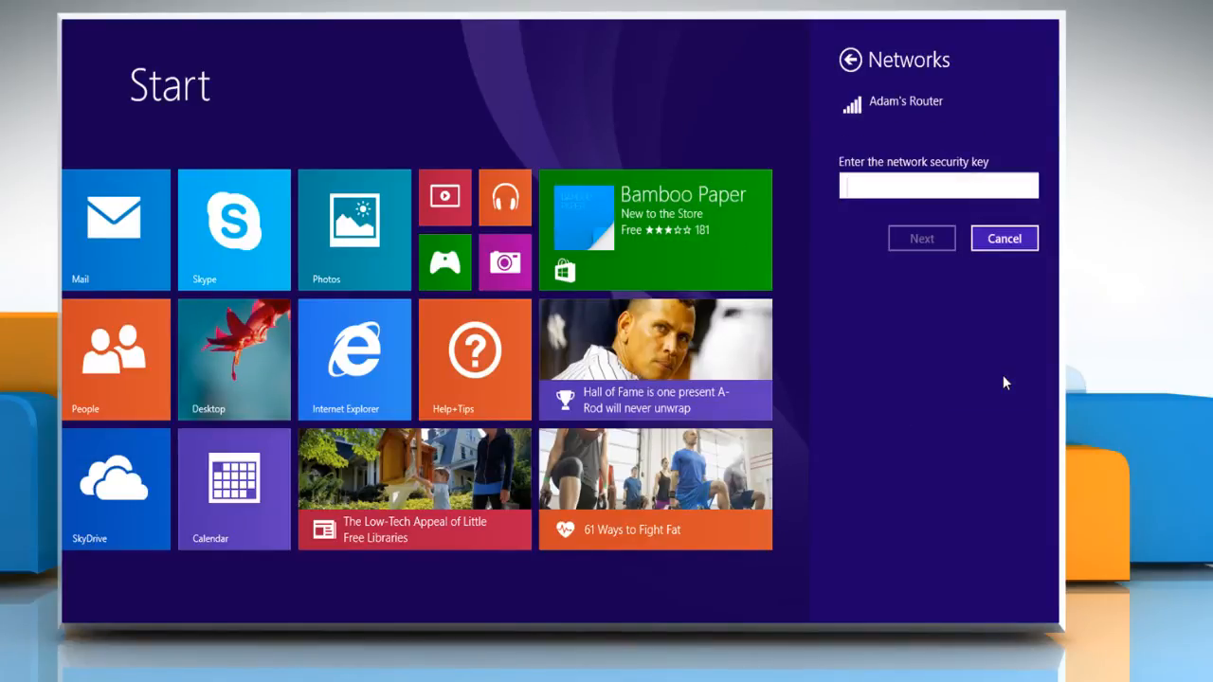
click(938, 186)
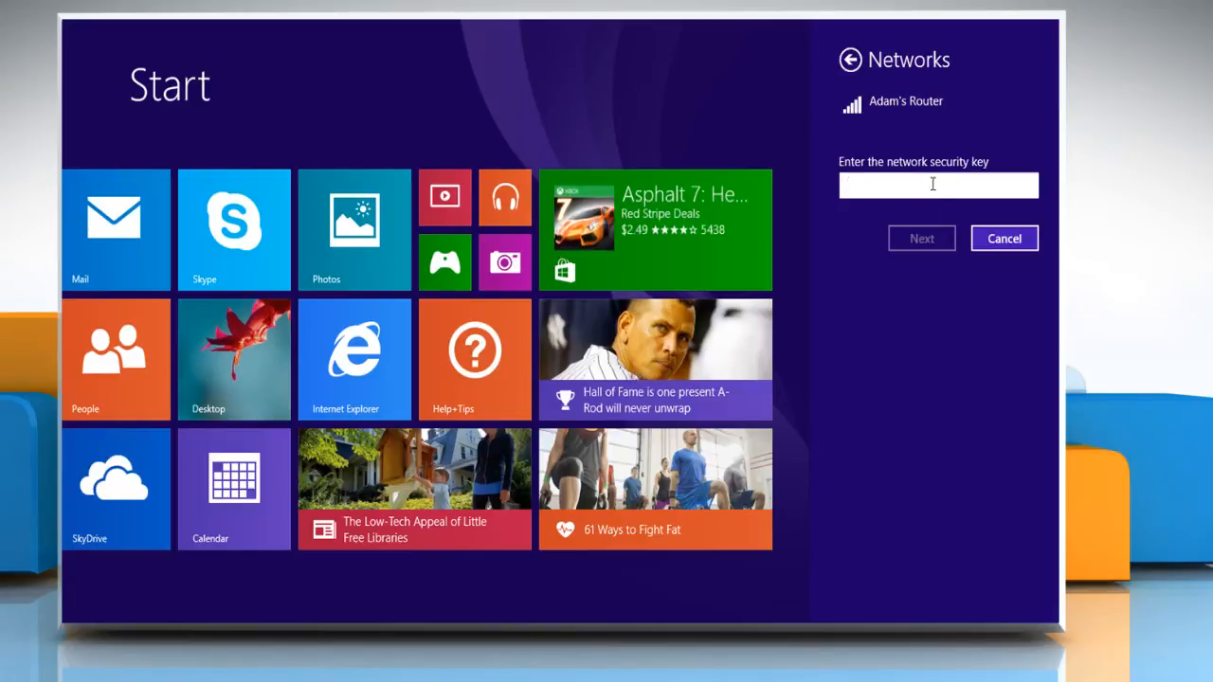
text(•••••)
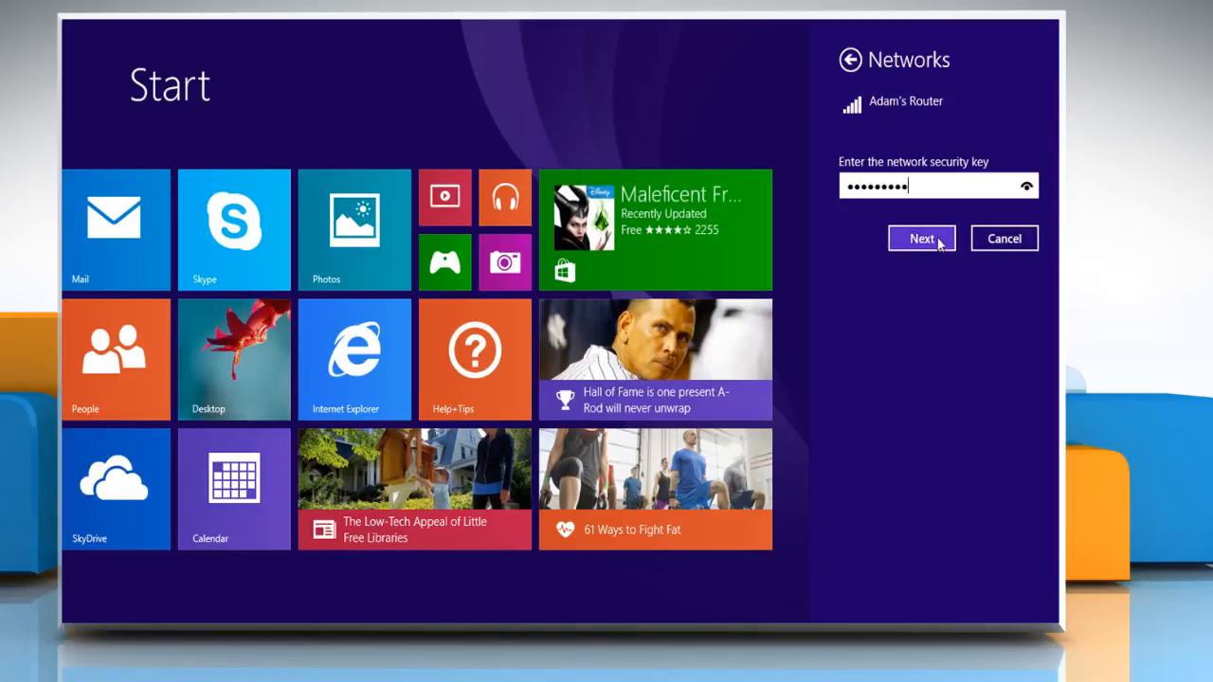
- Submit the key with Next and answer Yes to allow finding devices on the network
click(922, 239)
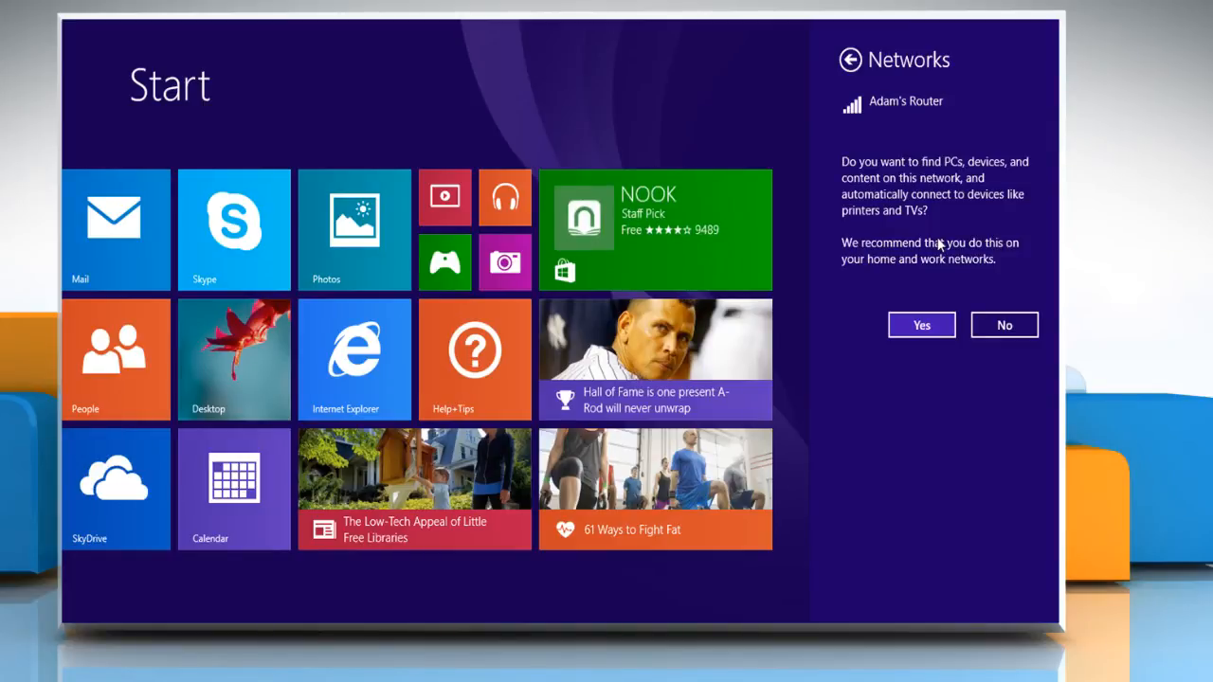
mouse_move(947, 309)
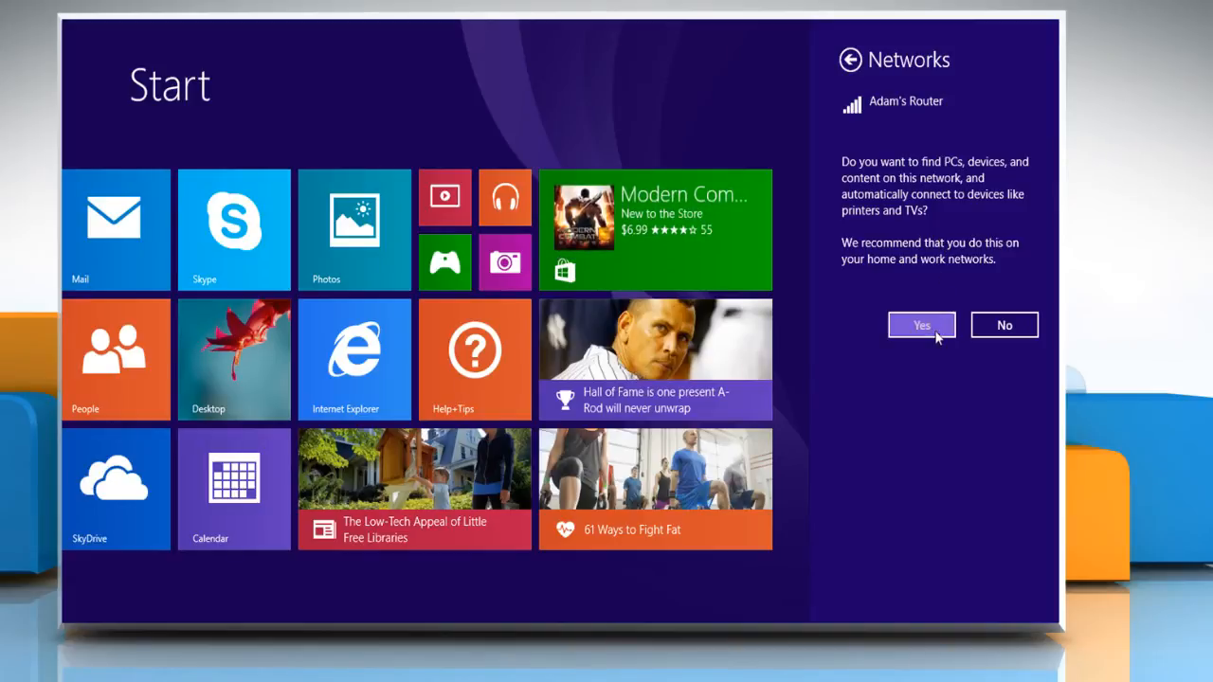
click(921, 324)
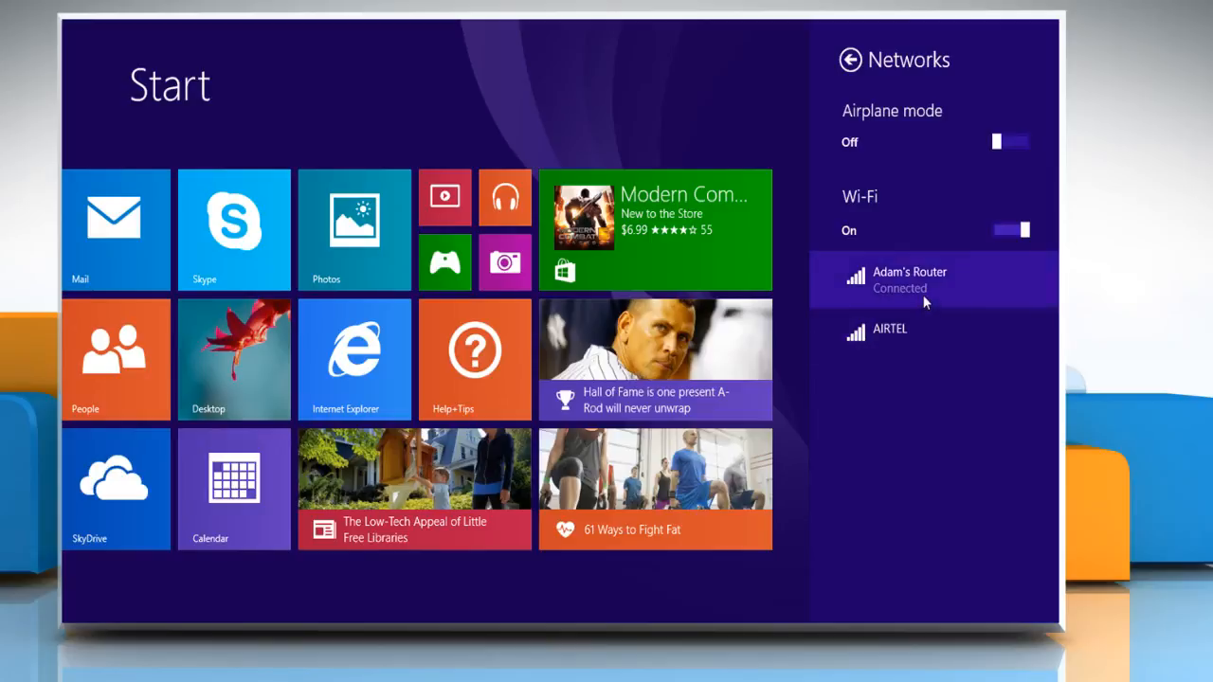